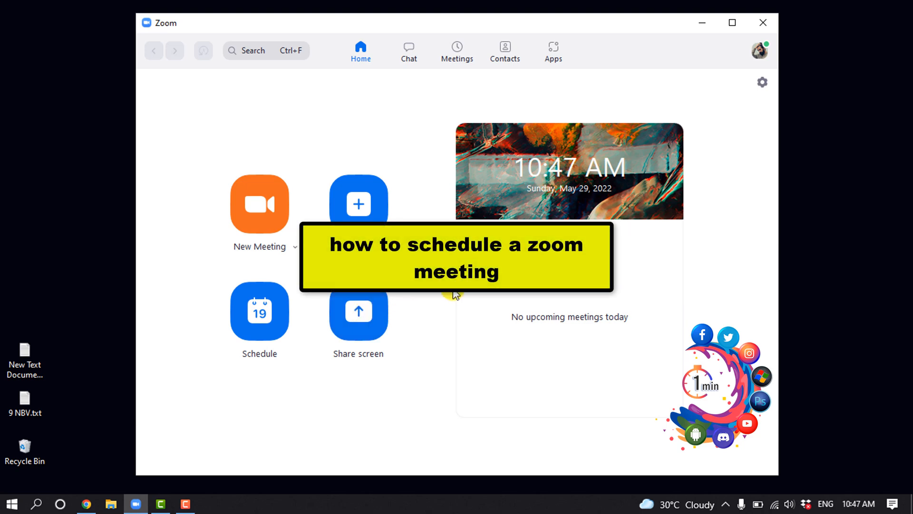
mouse_move(453, 296)
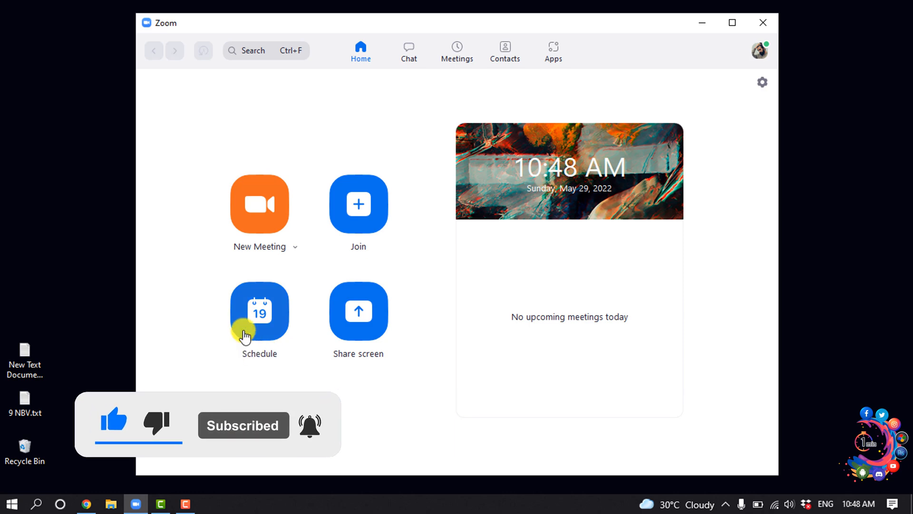
- Start a new scheduled meeting and enter 'First Class' as its topic
click(259, 309)
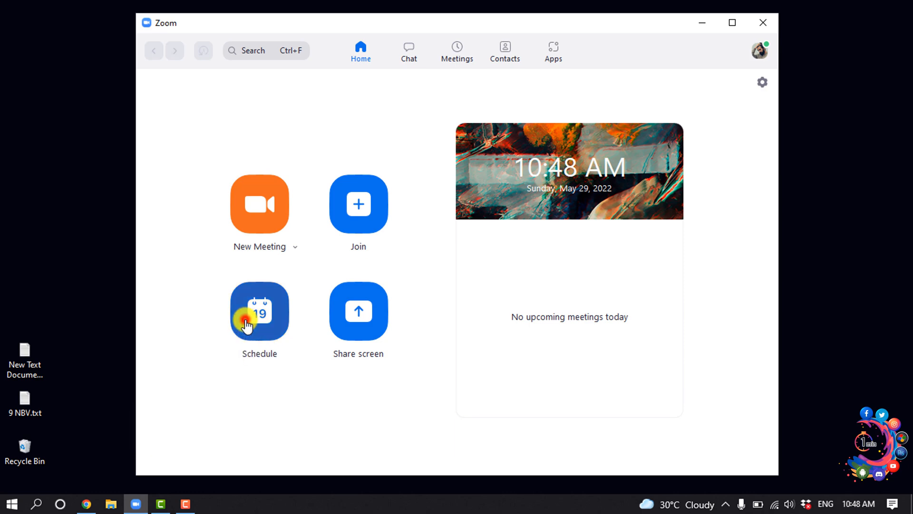
click(260, 311)
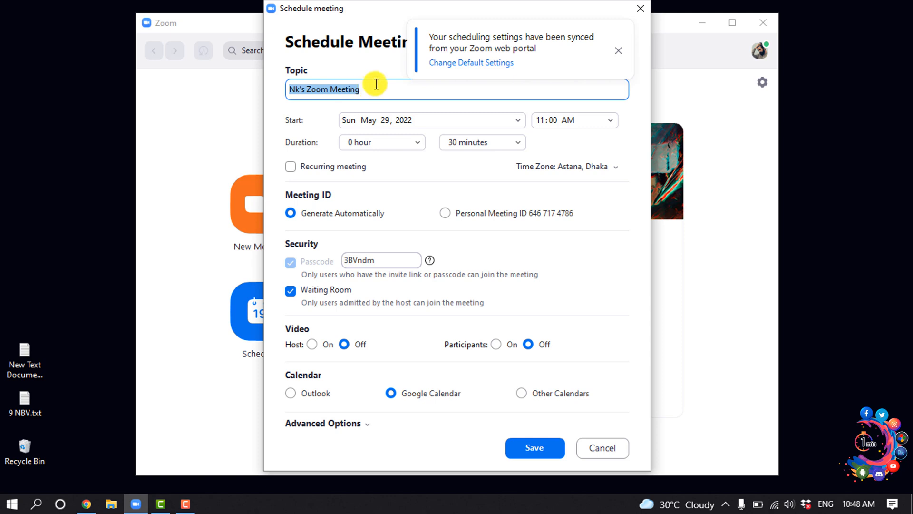
text(F)
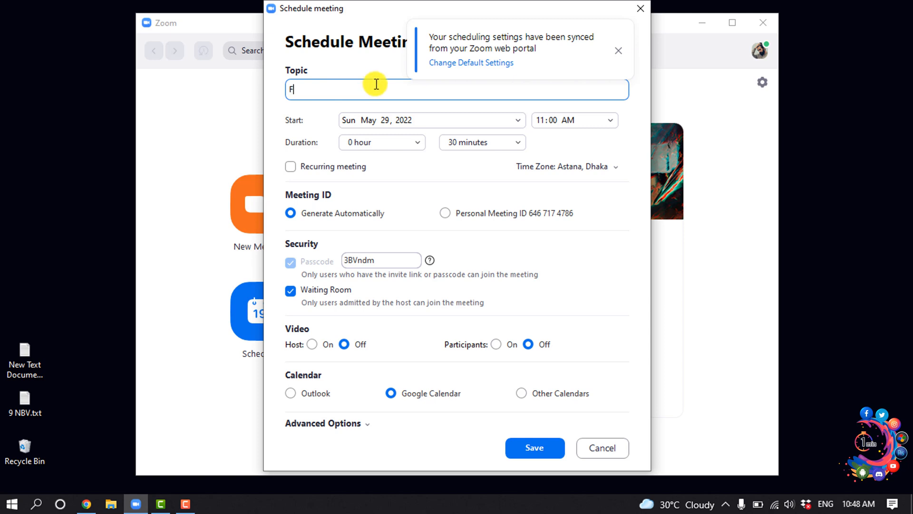
text(irst)
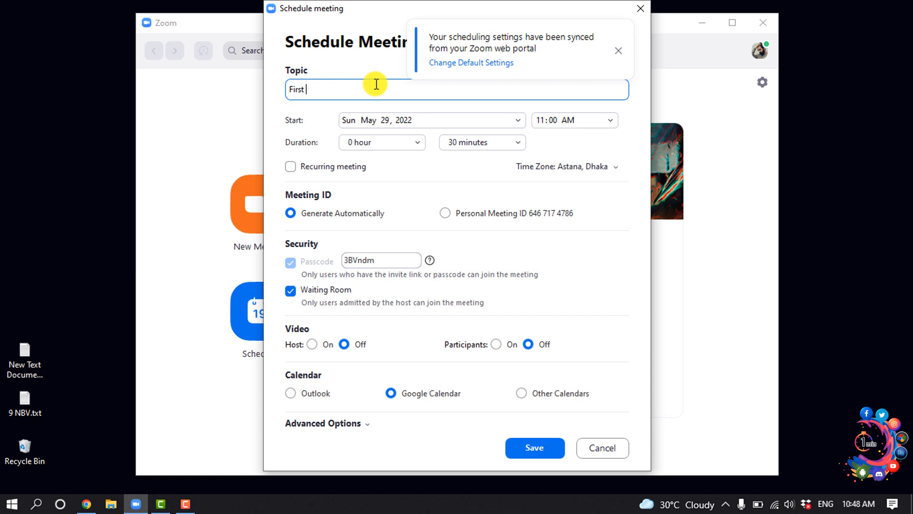
text(Class)
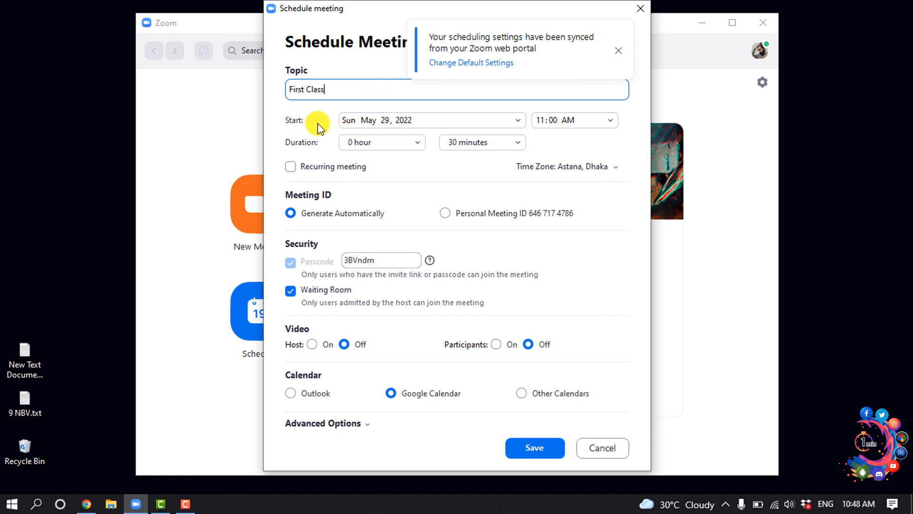
- Set the start to Tuesday May 31 at 10:15 AM, keeping 30-minute duration
click(431, 120)
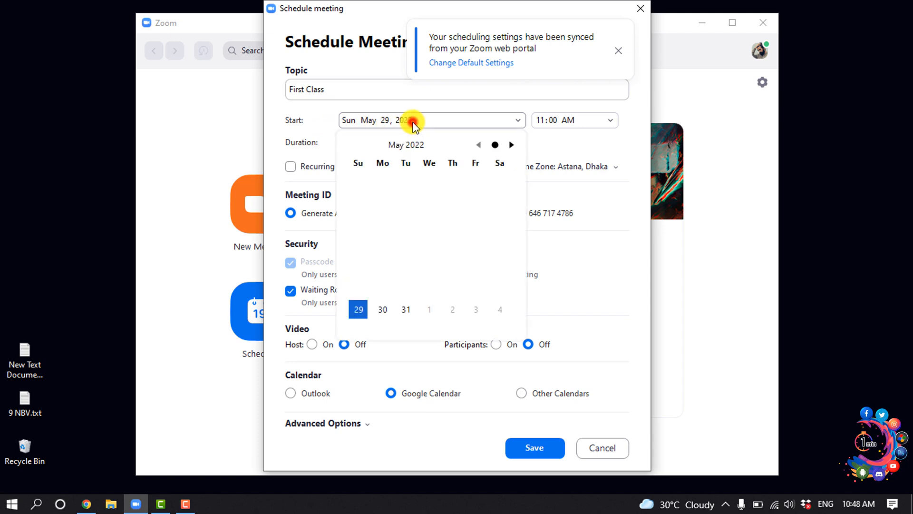
click(406, 309)
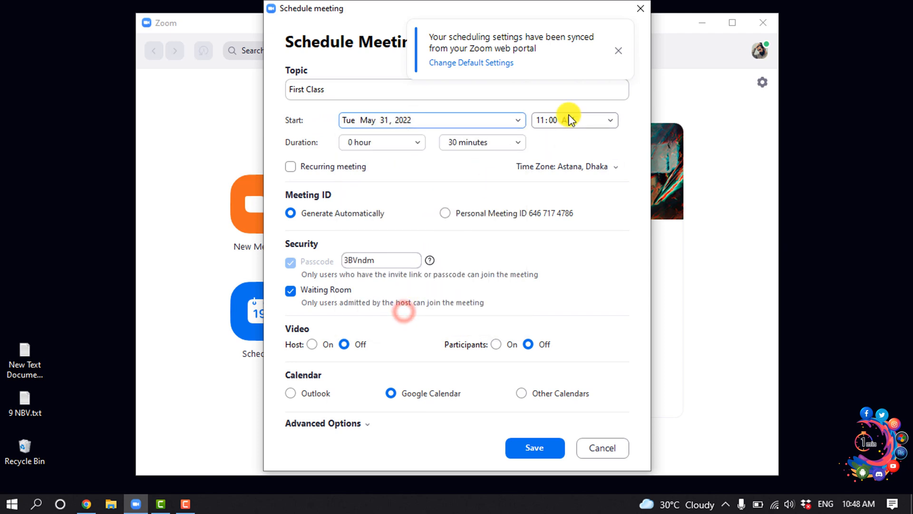
click(573, 120)
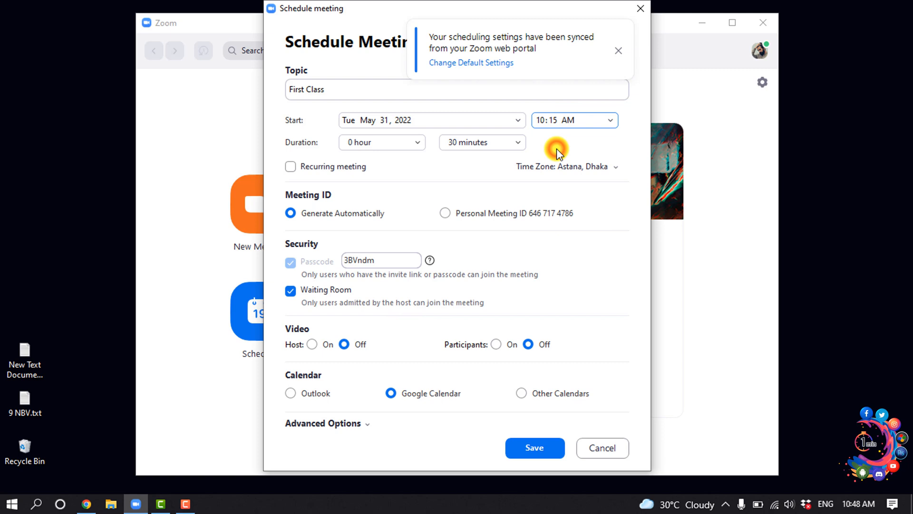
click(481, 143)
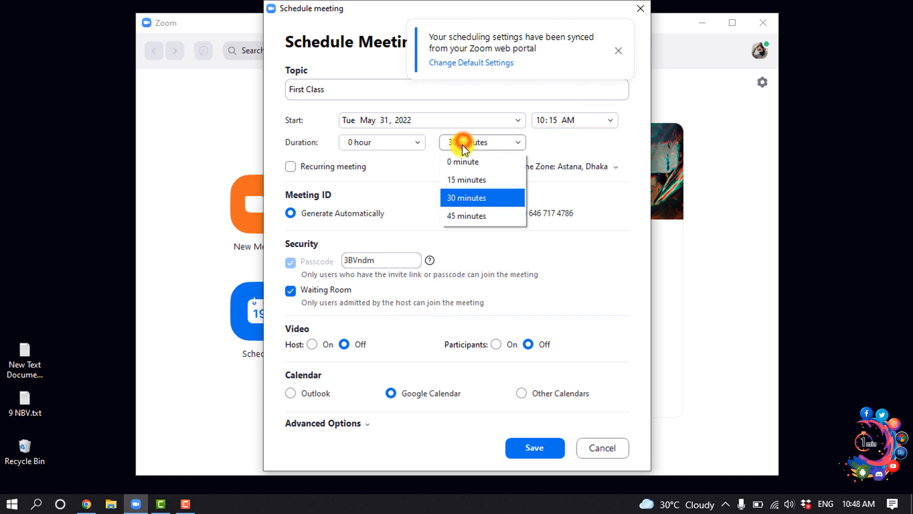
click(466, 198)
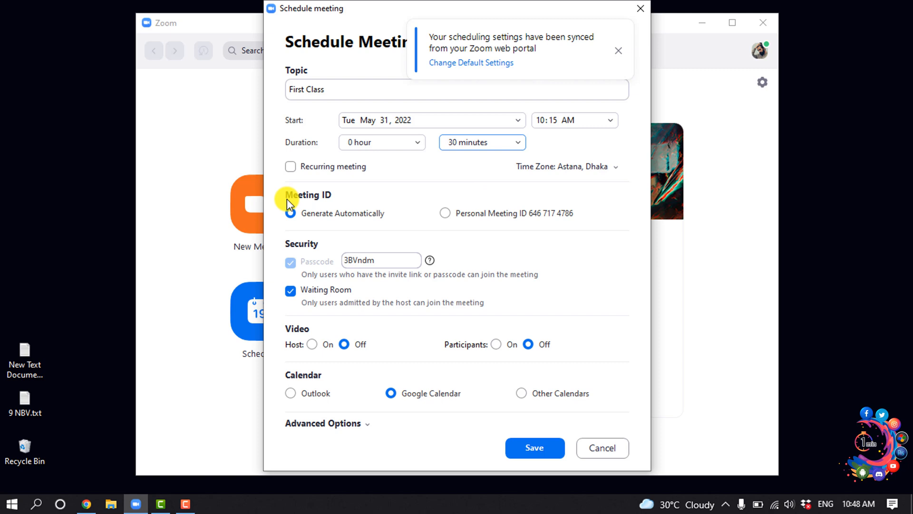
mouse_move(311, 220)
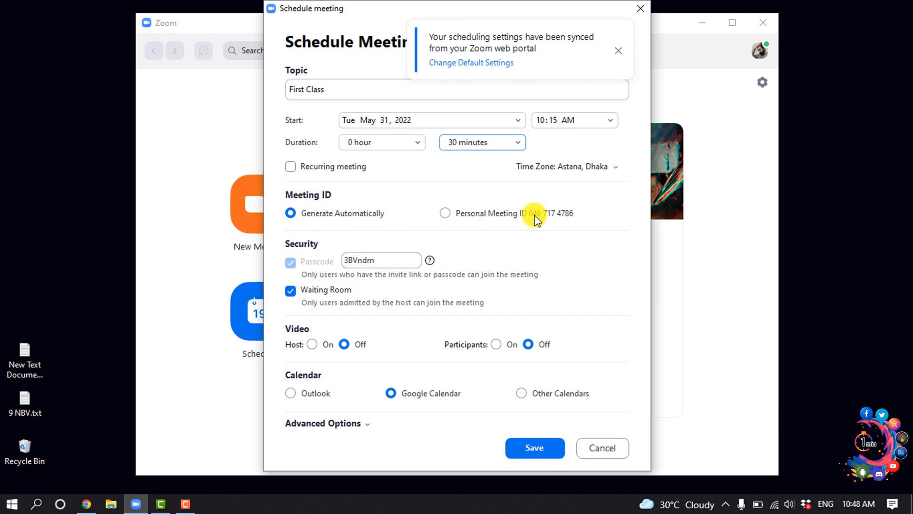
click(381, 259)
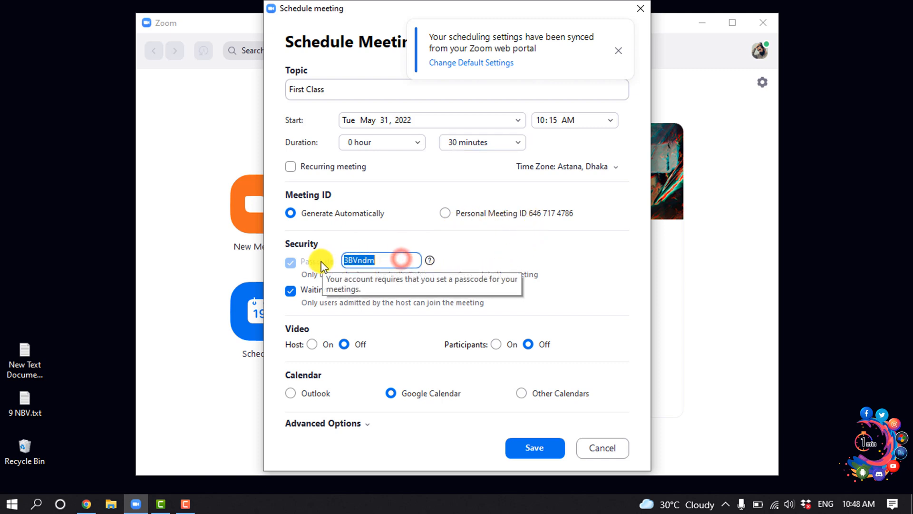
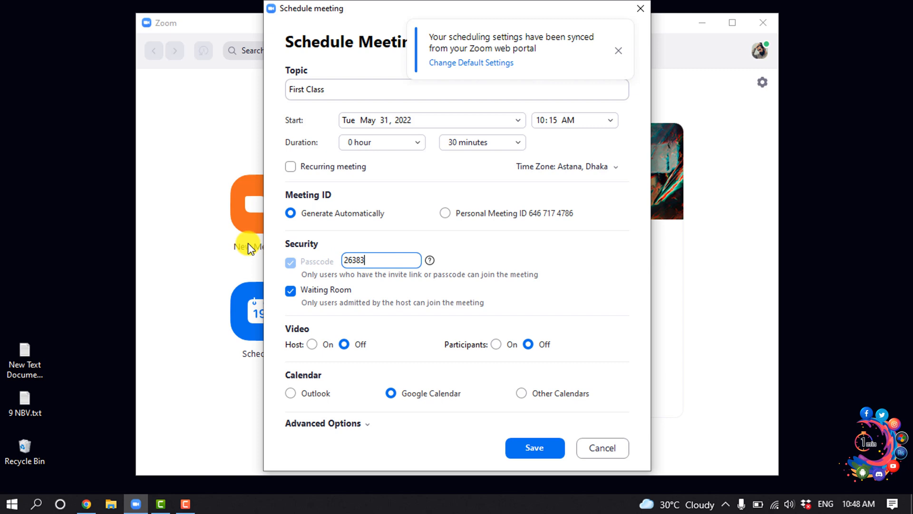
mouse_move(314, 320)
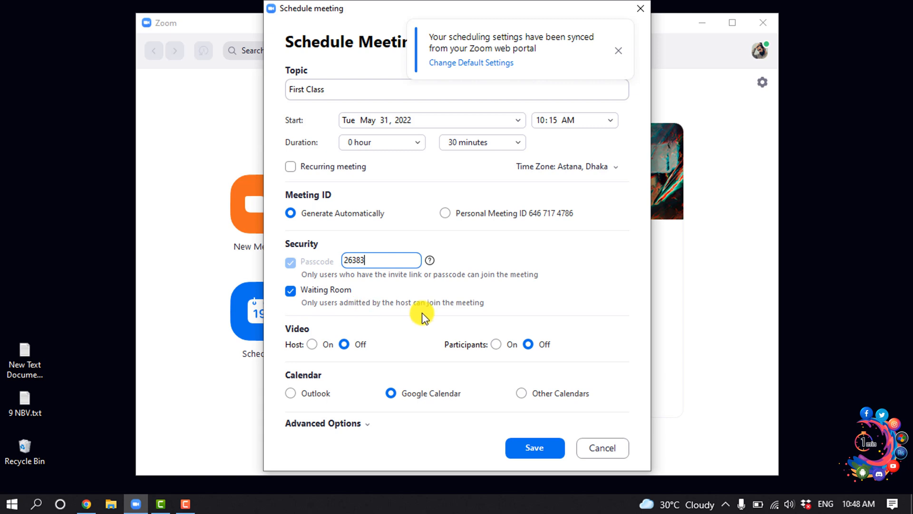
mouse_move(339, 377)
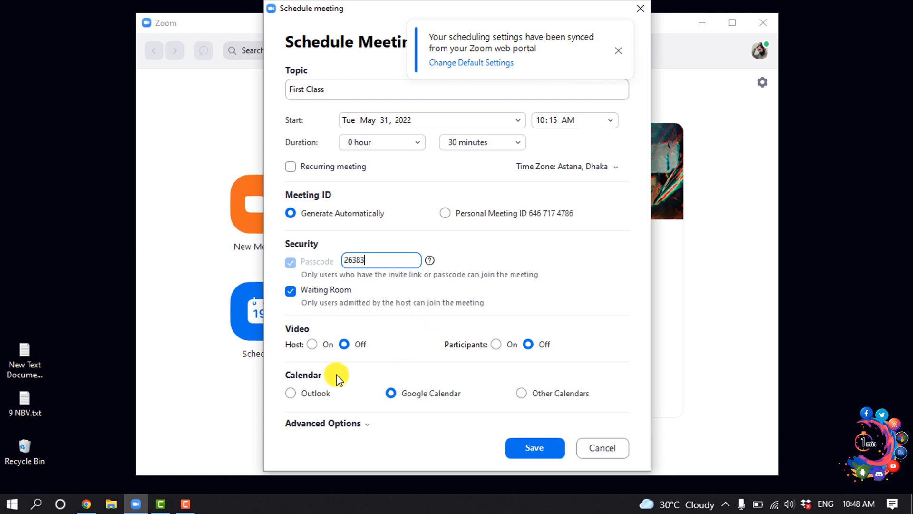
mouse_move(399, 319)
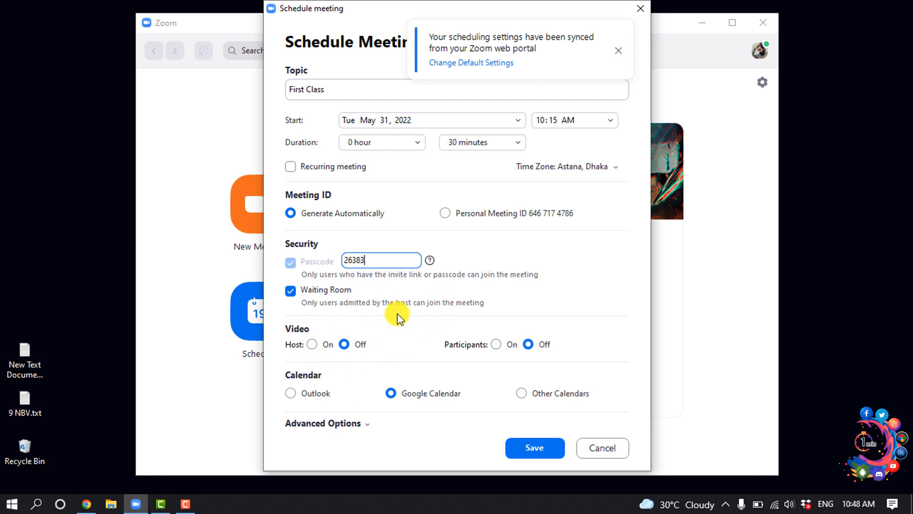
mouse_move(295, 355)
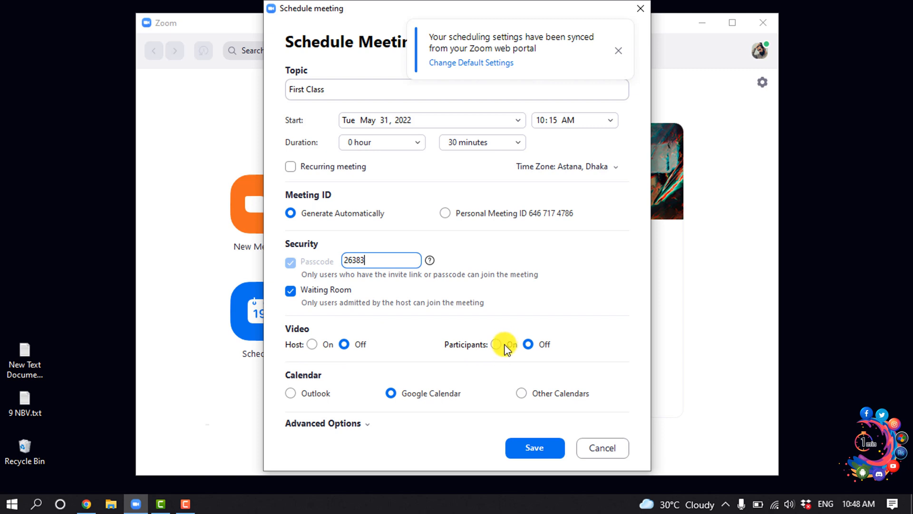
- Switch participants' video to On
click(496, 345)
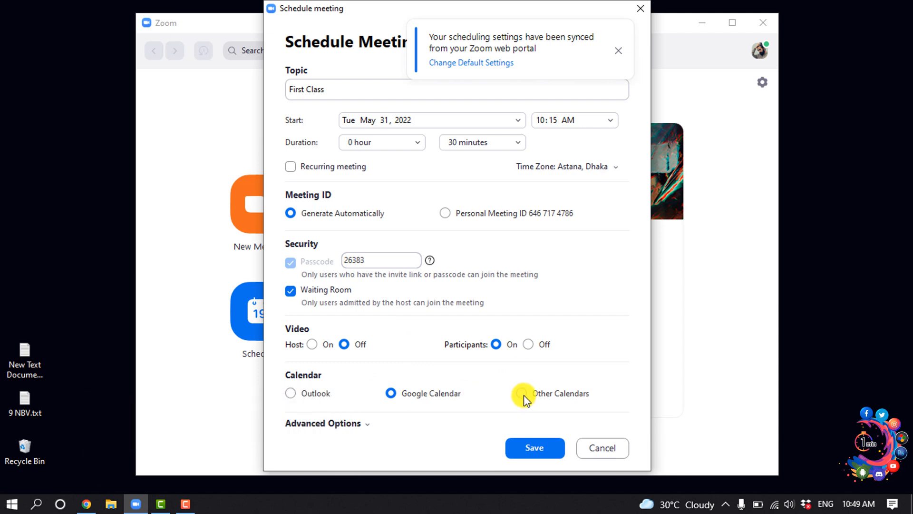
mouse_move(391, 396)
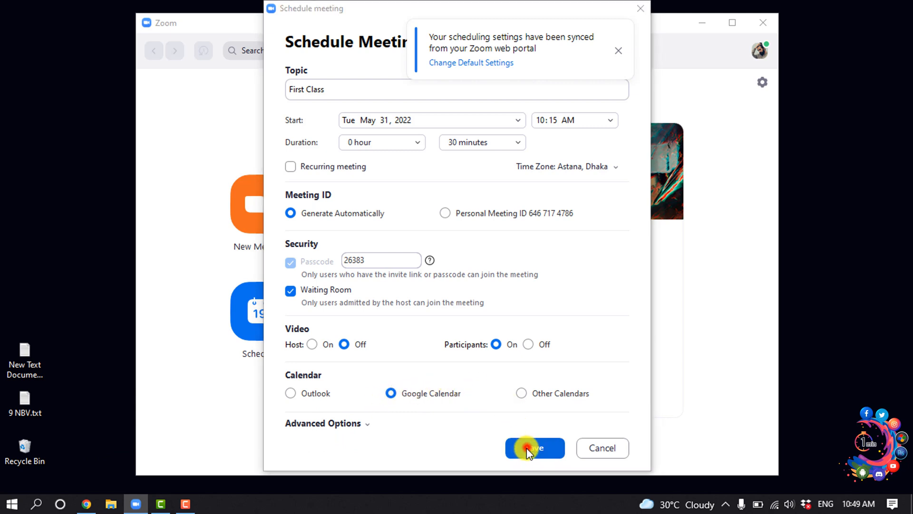
- Save the meeting and view it in the Meetings tab's upcoming list
click(533, 447)
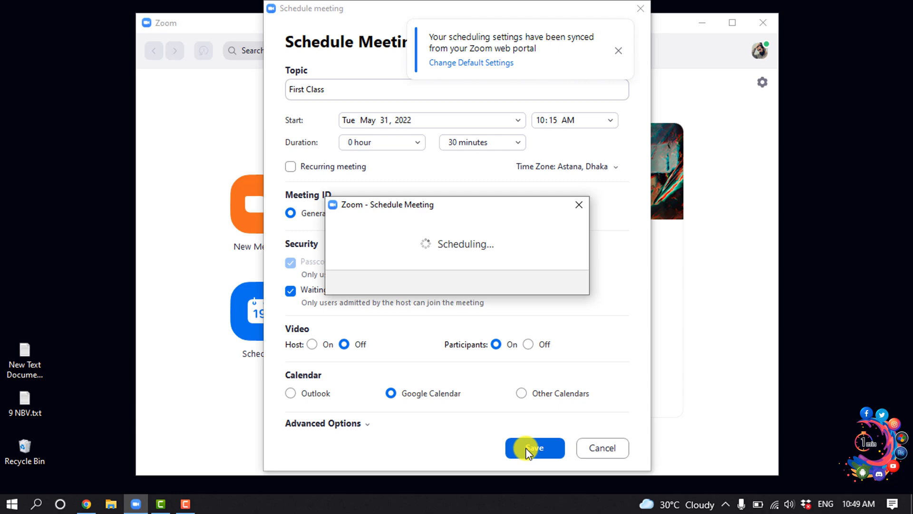
click(534, 448)
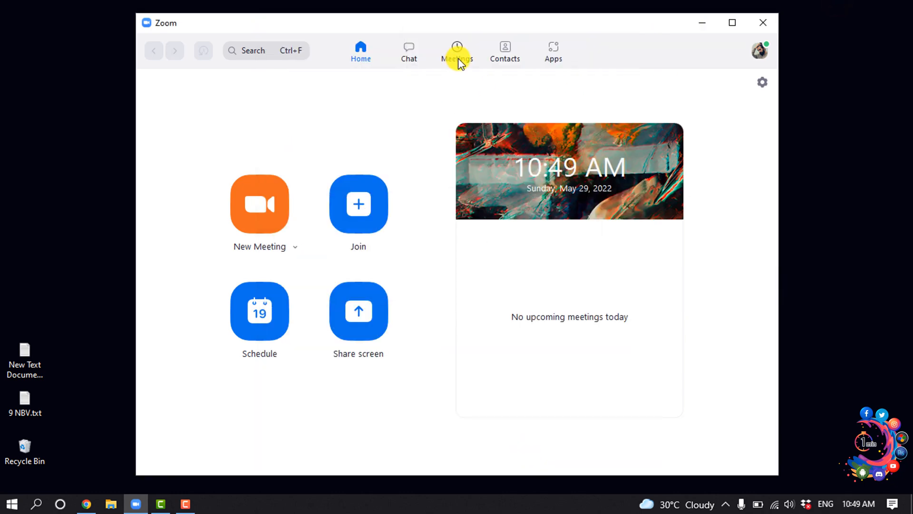
click(457, 51)
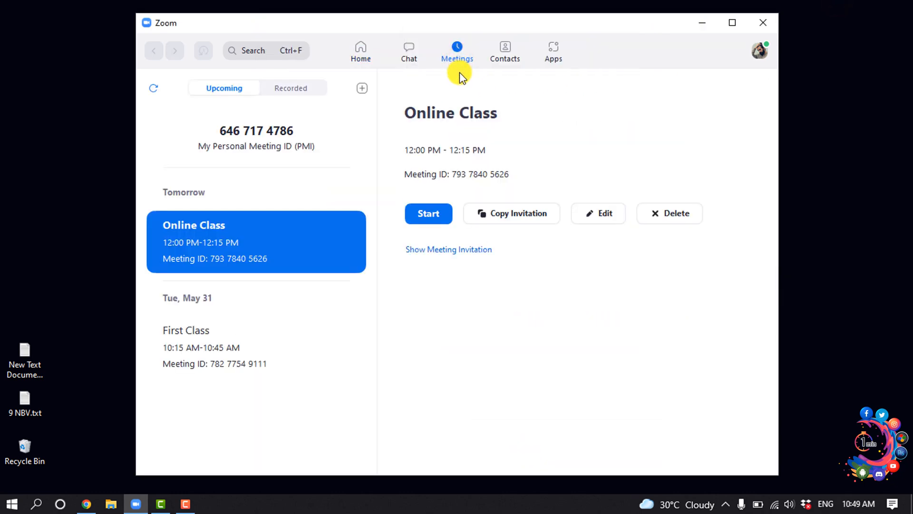